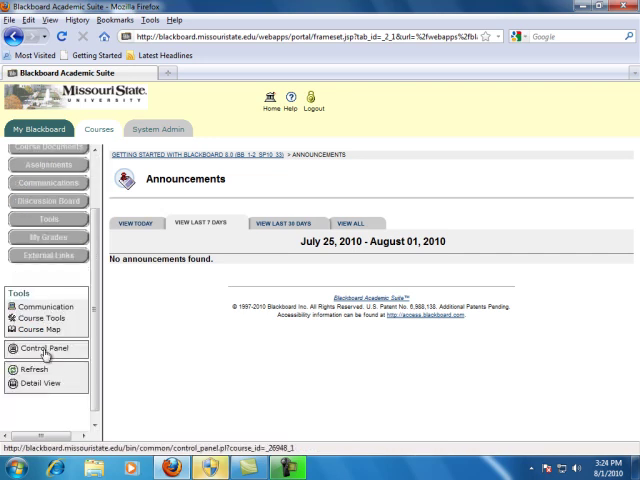
# Step: Go to the course Control Panel to reach the Course Documents area
pyautogui.click(45, 348)
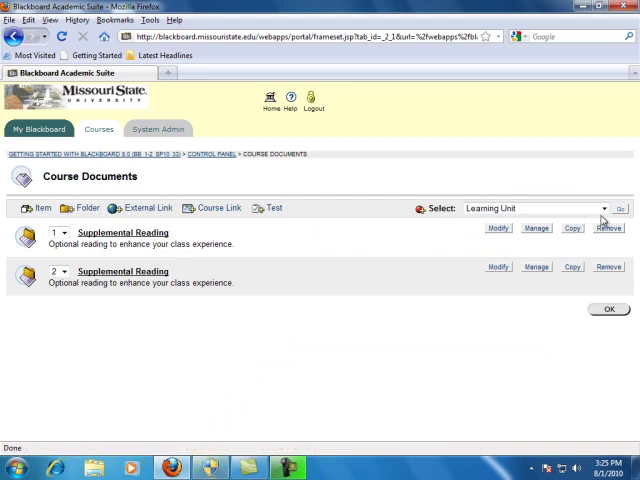
# Step: Choose Learning Unit from the Select menu and start the new unit
pyautogui.click(540, 208)
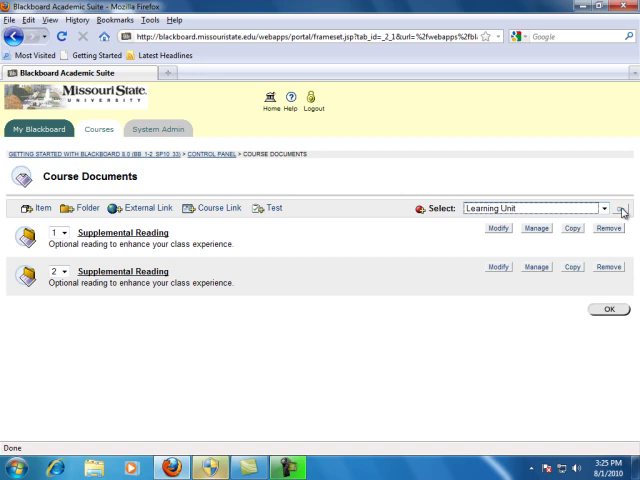
pyautogui.click(628, 208)
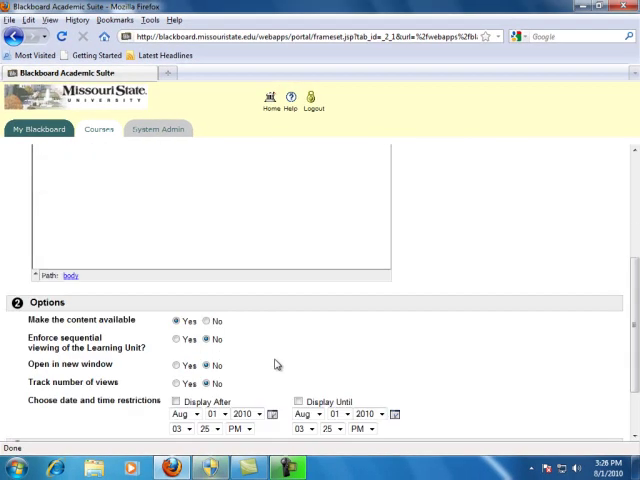
# Step: Make the Learning Unit available, keeping sequential viewing, new window and tracking at No
pyautogui.scroll(-3)
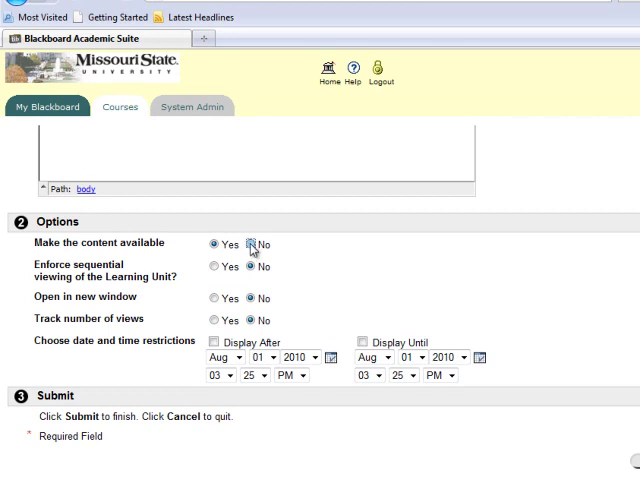
pyautogui.click(214, 244)
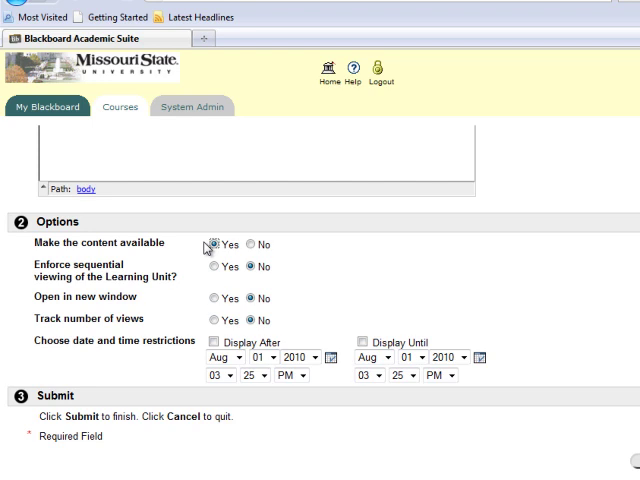
pyautogui.click(248, 267)
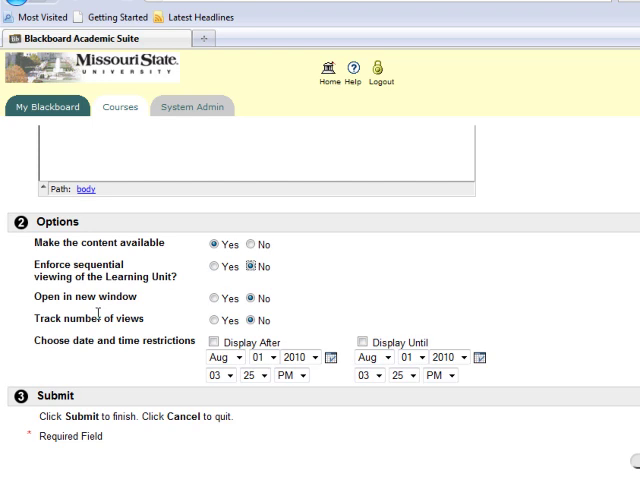
pyautogui.moveTo(99, 318)
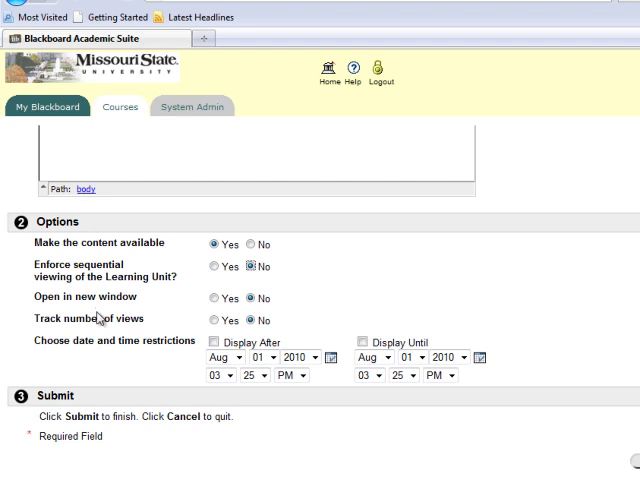
pyautogui.moveTo(88, 343)
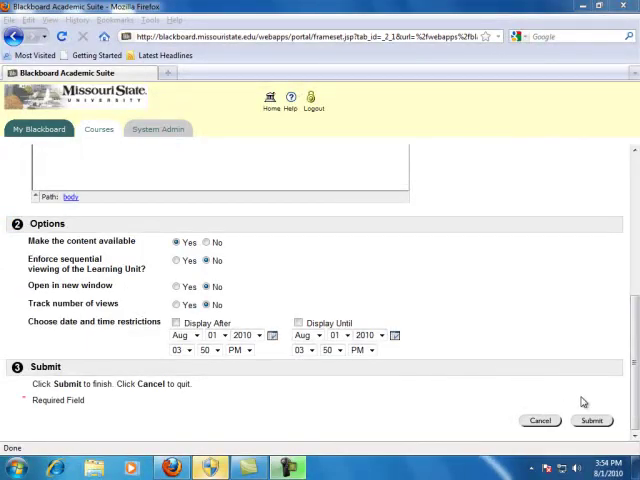
# Step: Submit the form to save 'Unit 1 - Introduction'
pyautogui.click(591, 420)
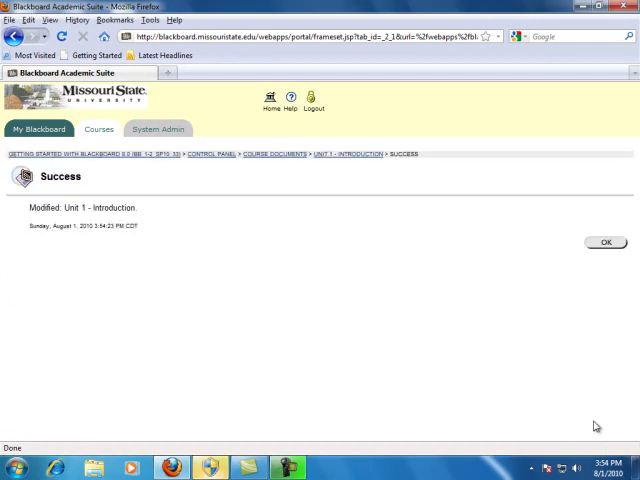